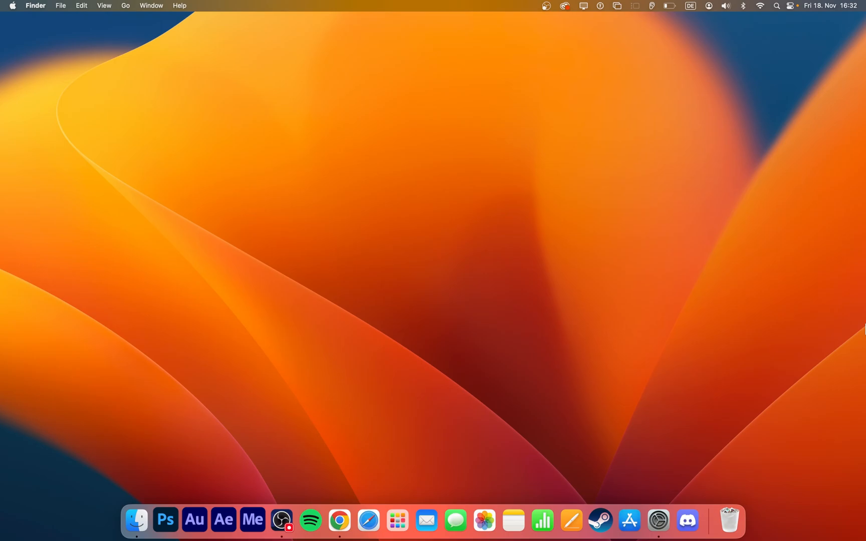
mouse_move(212, 113)
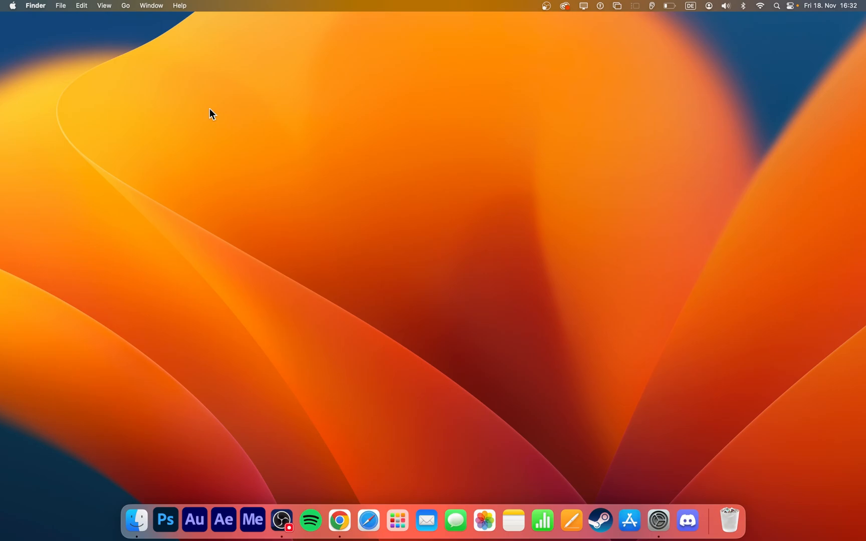
Step: Launch System Settings from the Dock
click(12, 6)
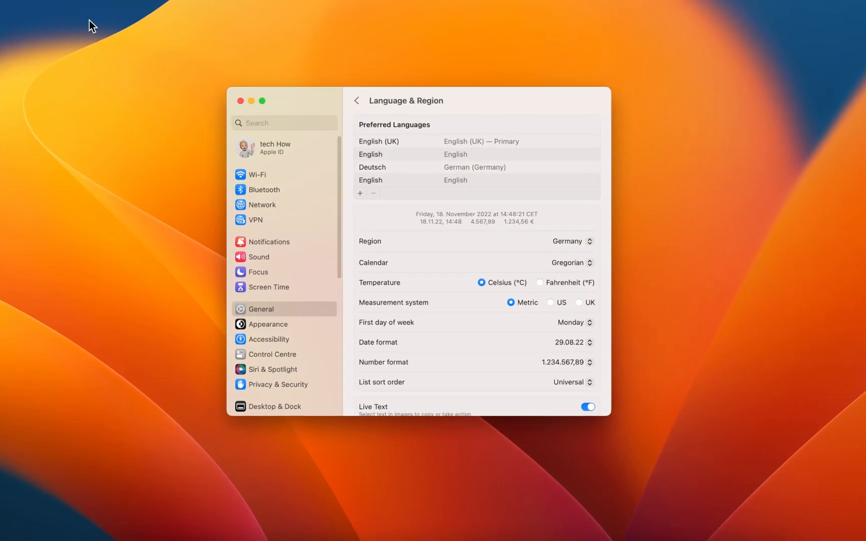
Step: Go to General, then Language & Region, showing English (UK) as primary language
click(357, 101)
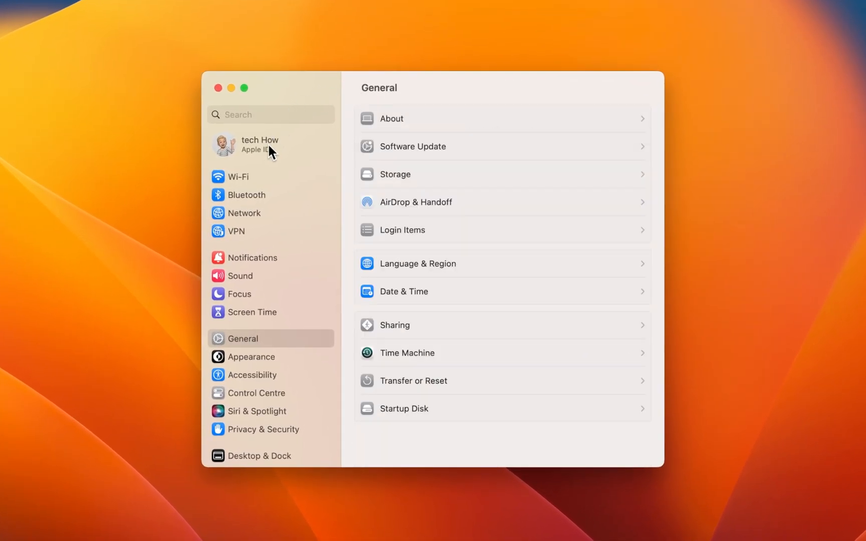
scroll(down, 3)
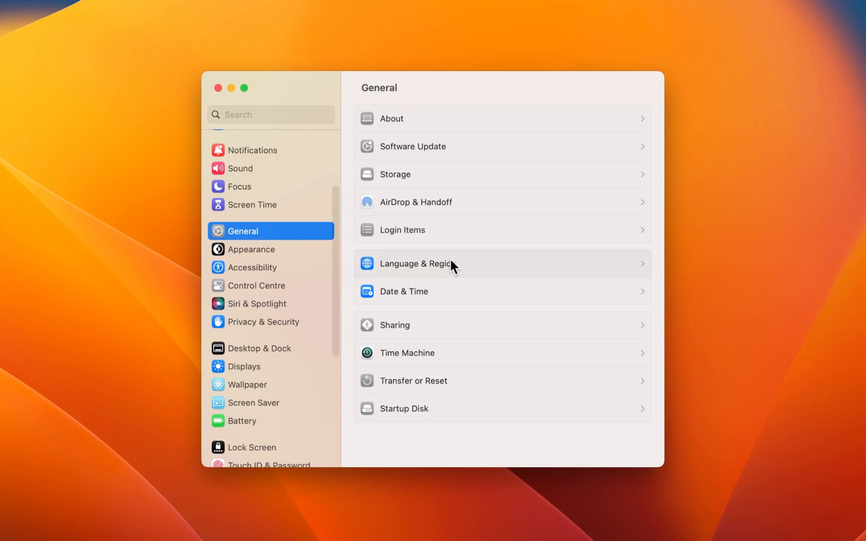
click(415, 263)
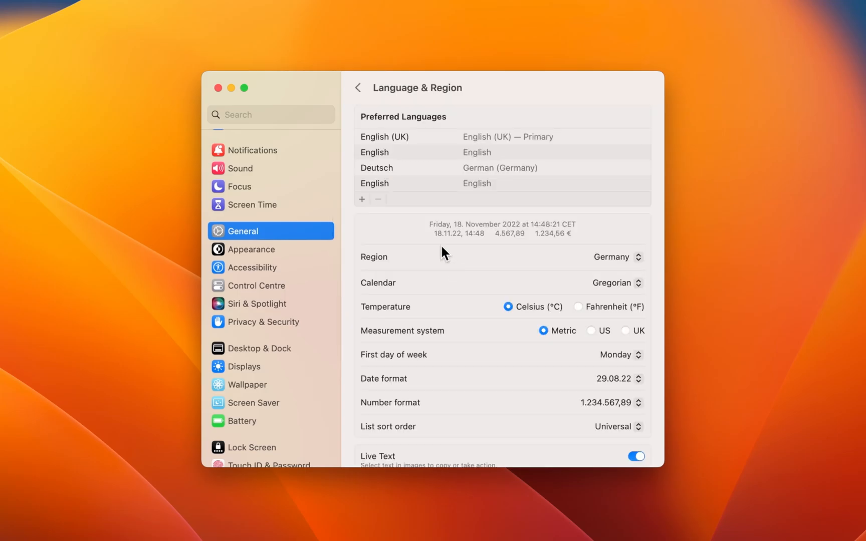
mouse_move(348, 176)
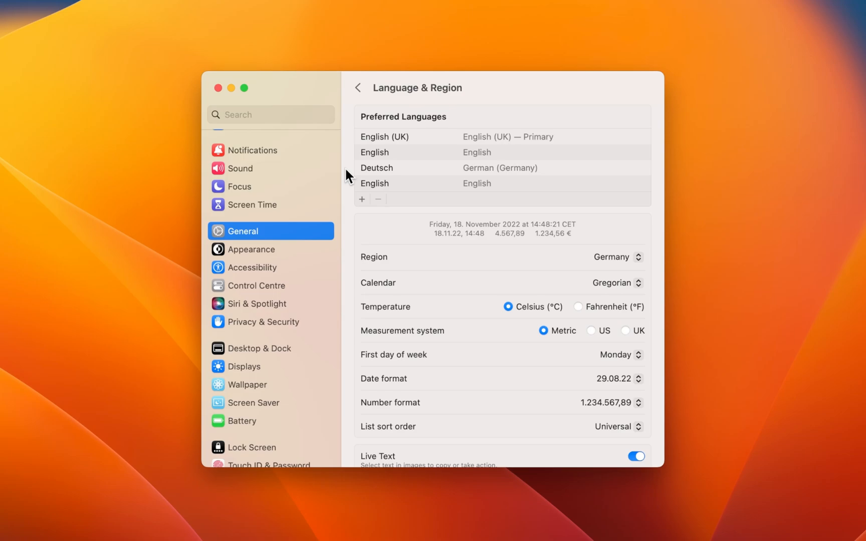
mouse_move(364, 209)
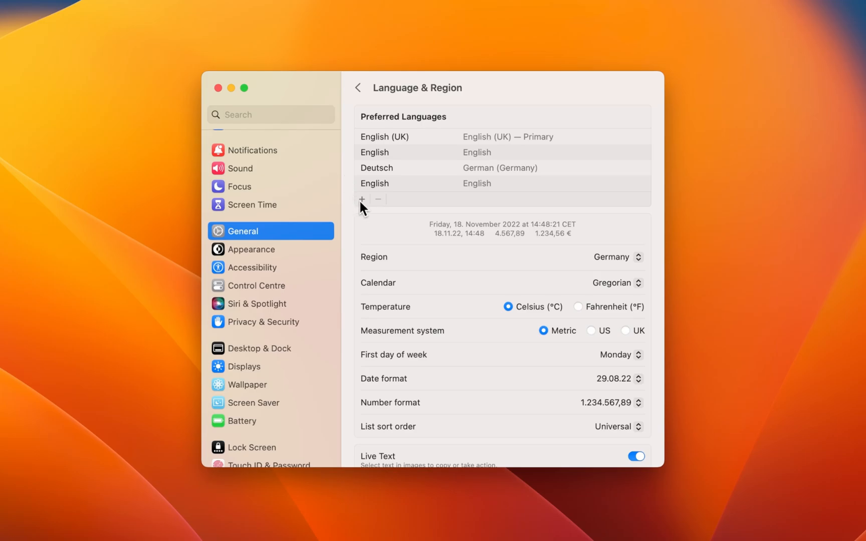
Step: Add a preferred language, picking Français (Canada) from the language list
click(362, 199)
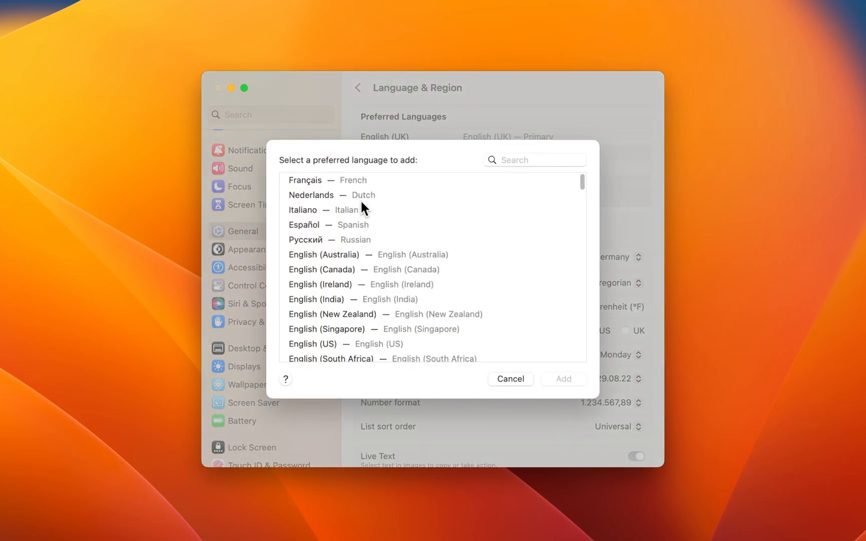
scroll(down, 3)
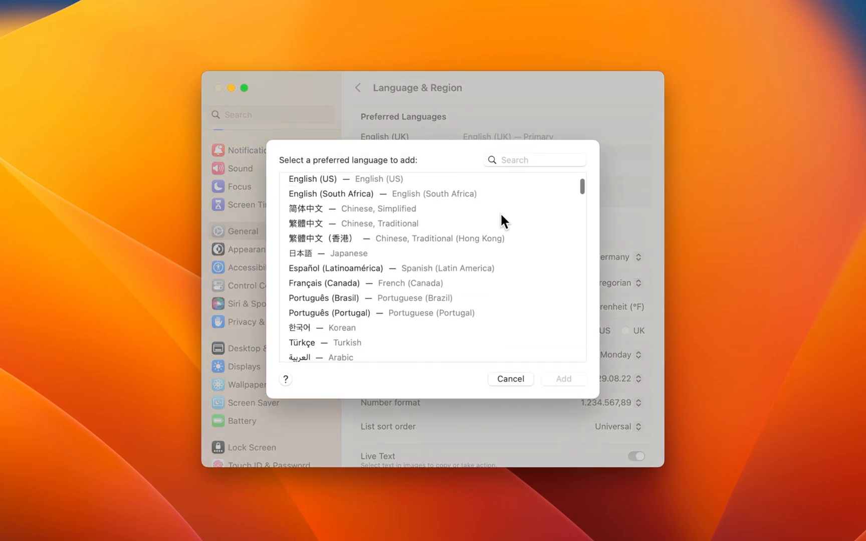
scroll(down, 3)
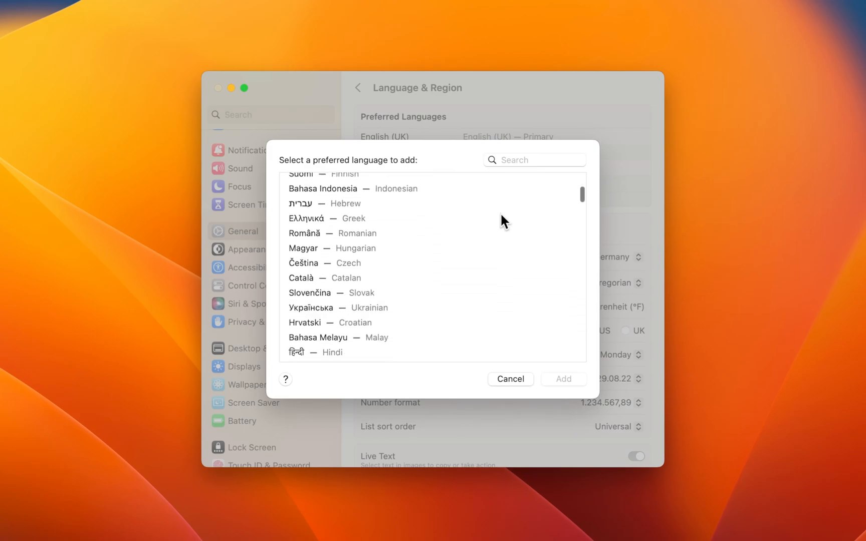
scroll(down, 3)
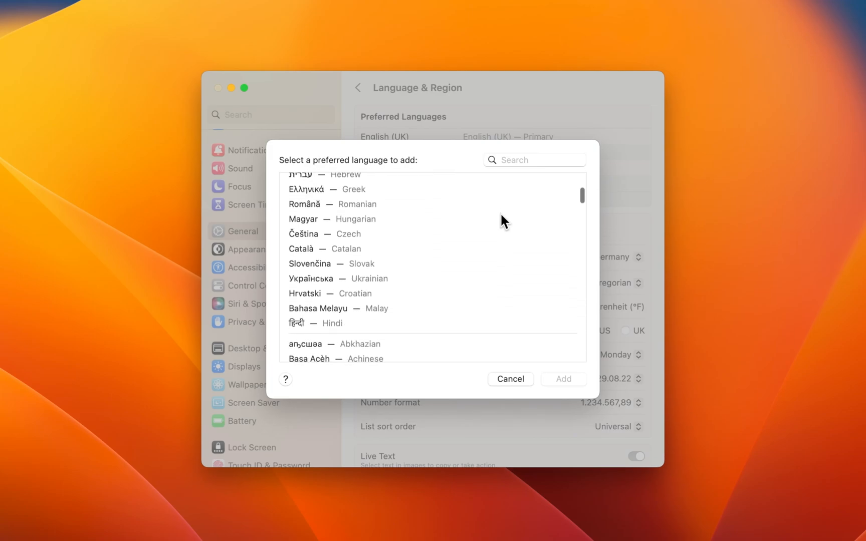
scroll(down, 3)
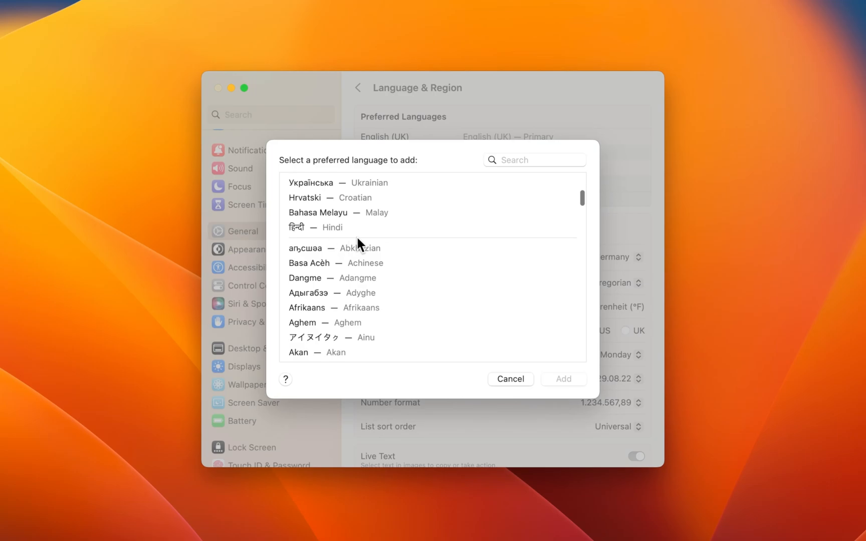
mouse_move(470, 248)
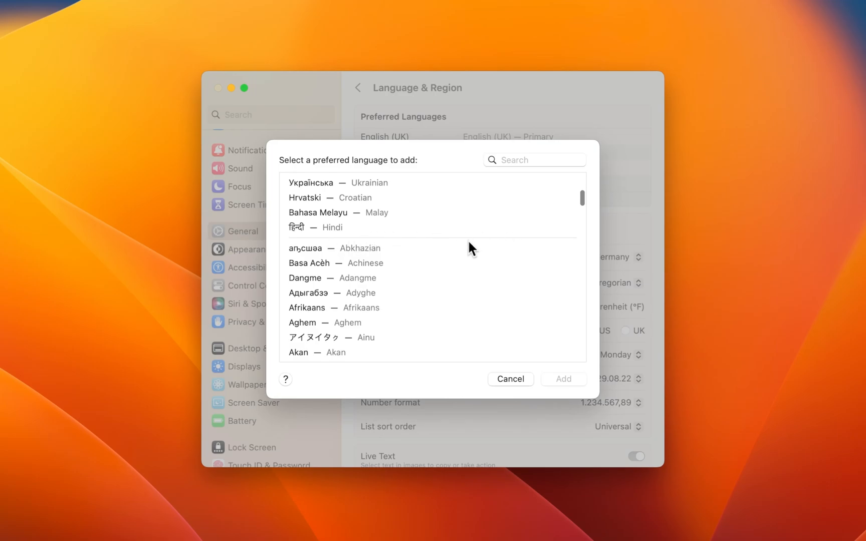
scroll(down, 3)
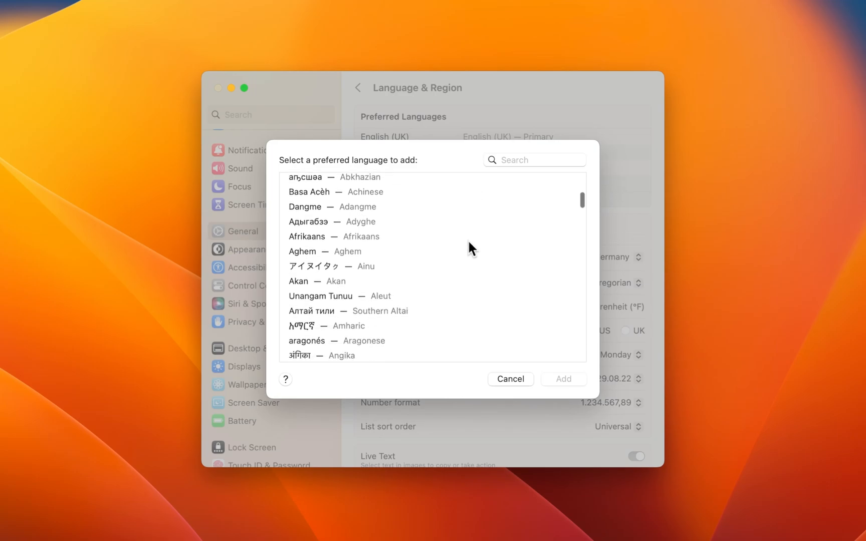
scroll(down, 3)
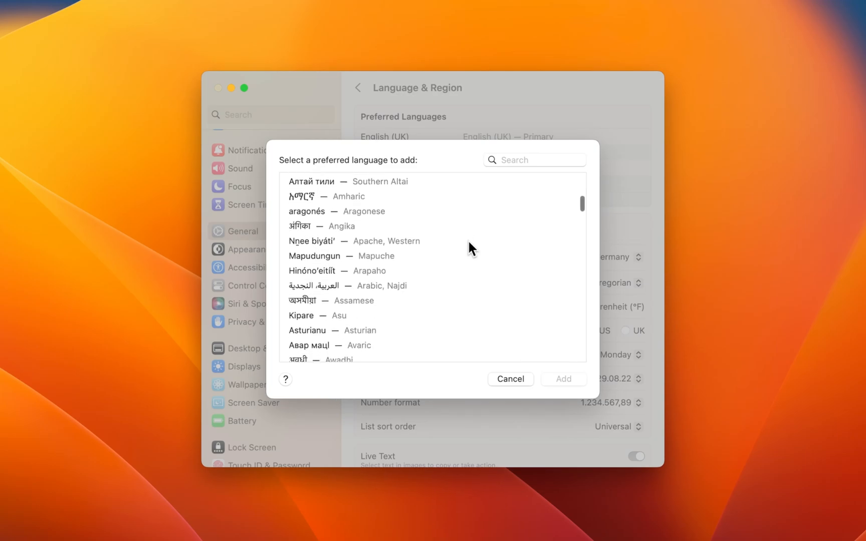
scroll(up, 3)
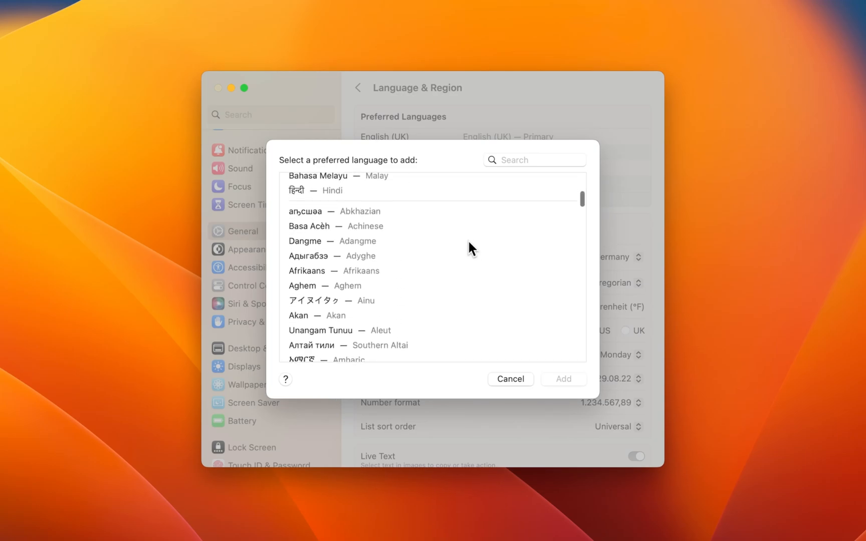
scroll(up, 3)
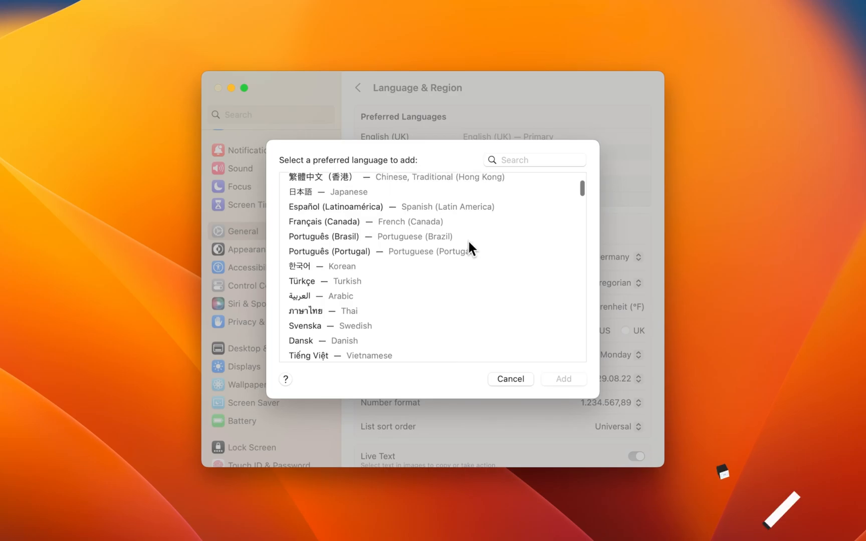
click(509, 379)
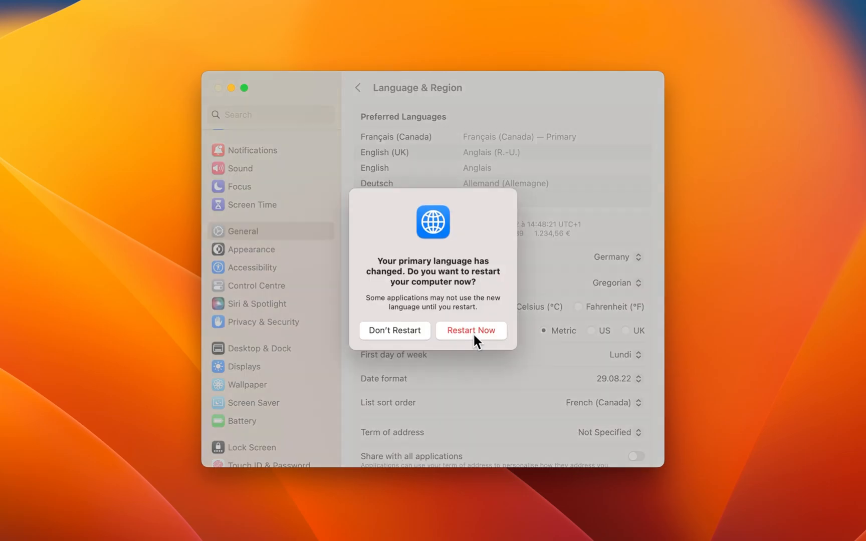
Step: Decline the restart prompt with Don't Restart
click(394, 330)
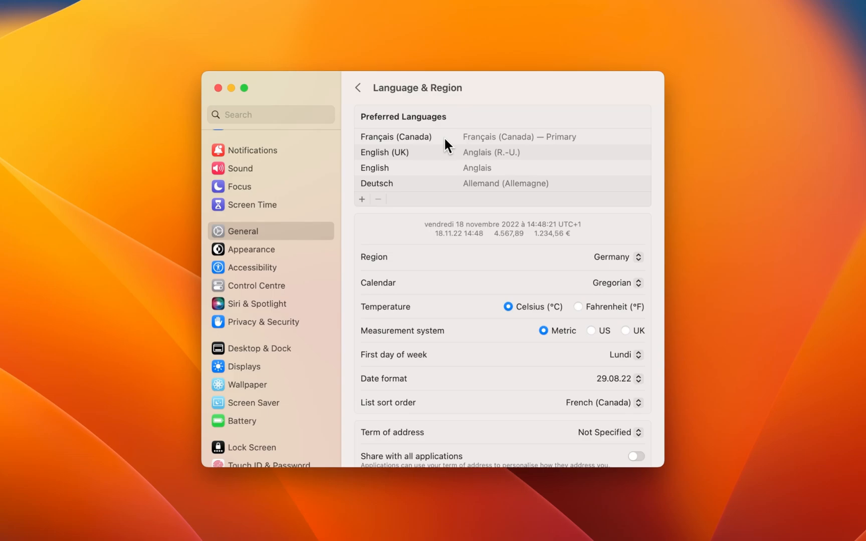
mouse_move(349, 140)
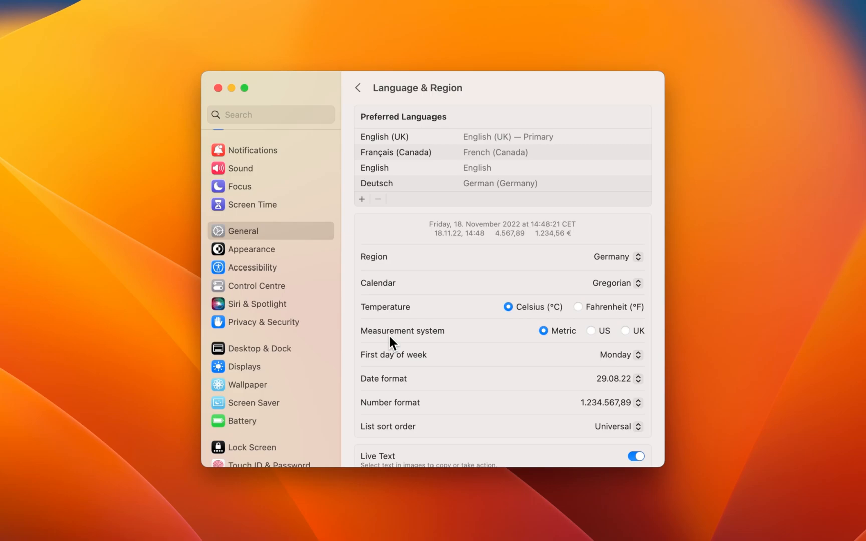
mouse_move(439, 157)
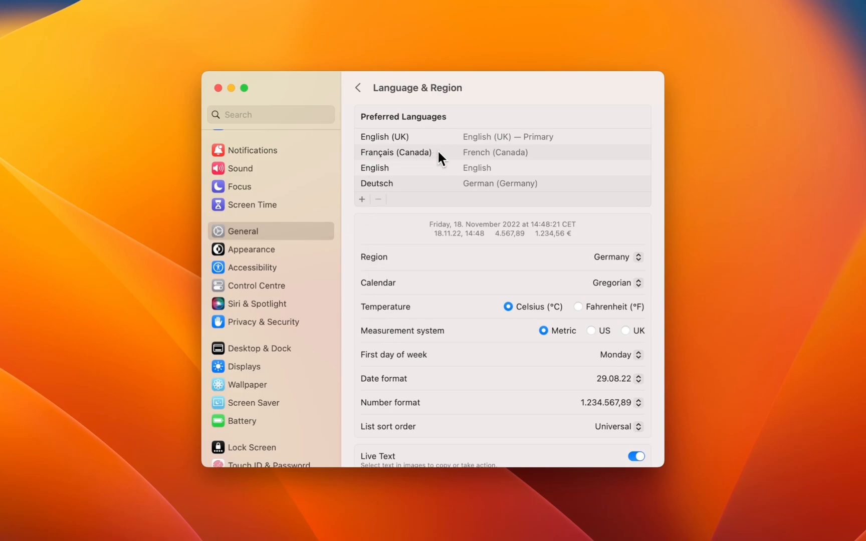
mouse_move(348, 155)
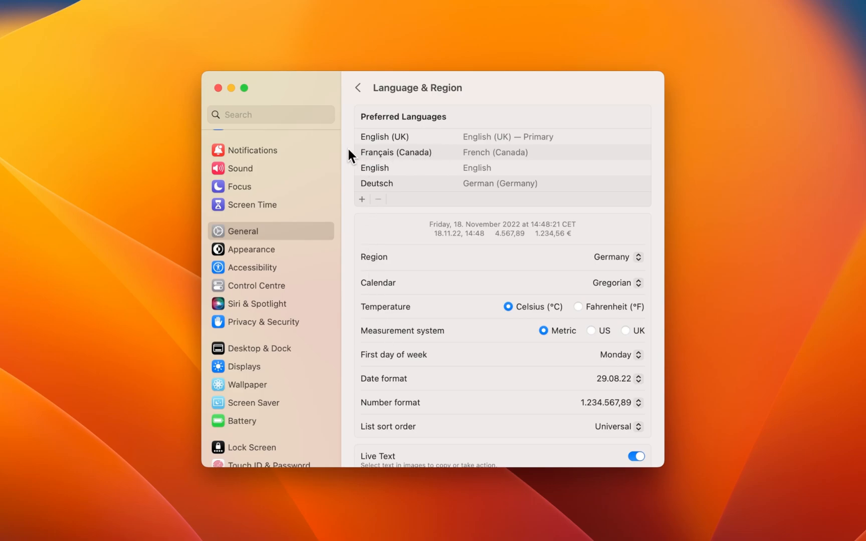
Step: Add a per-app language entry under Applications, choosing Disk Utility
scroll(down, 3)
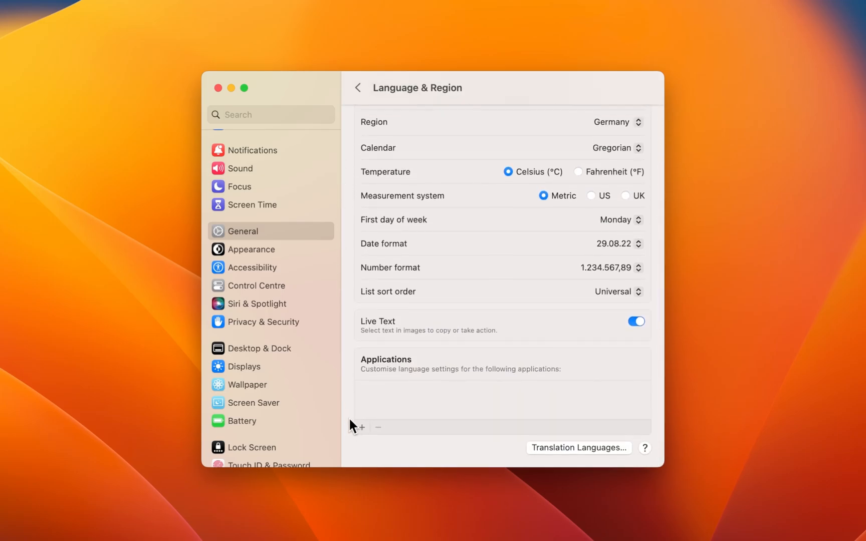
click(359, 427)
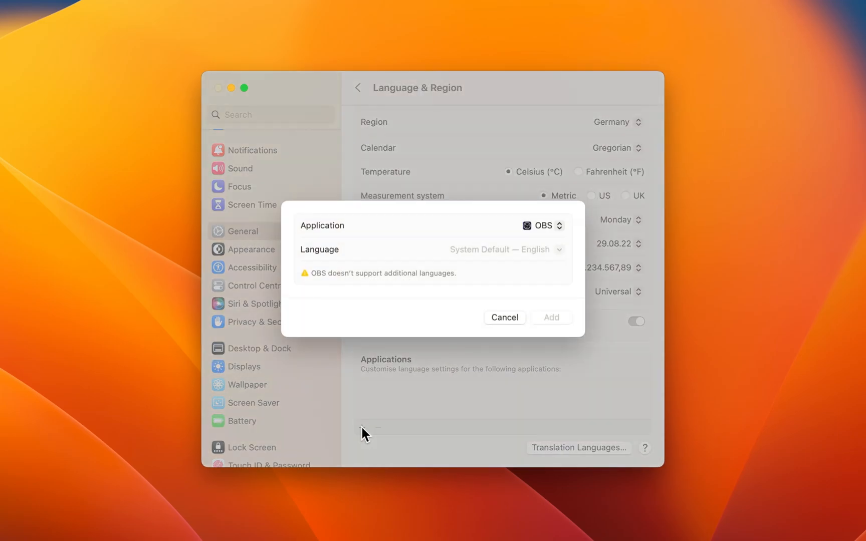
mouse_move(518, 243)
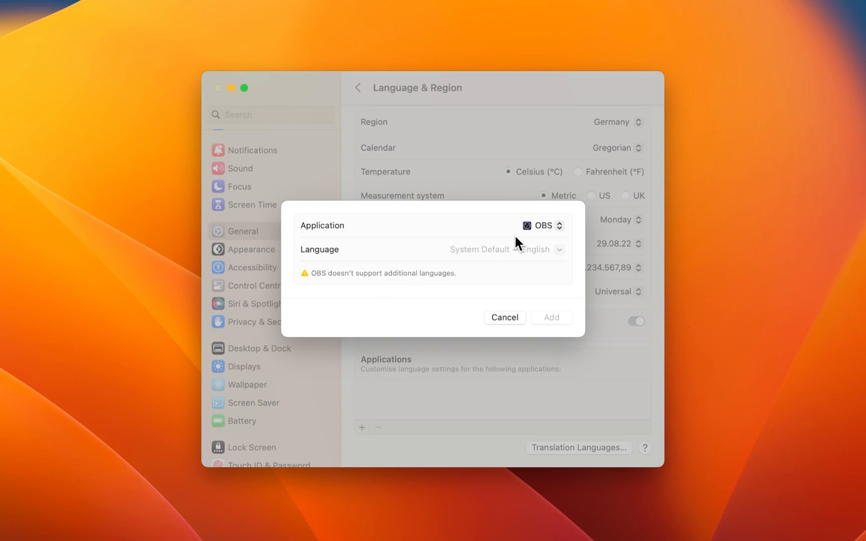
click(542, 226)
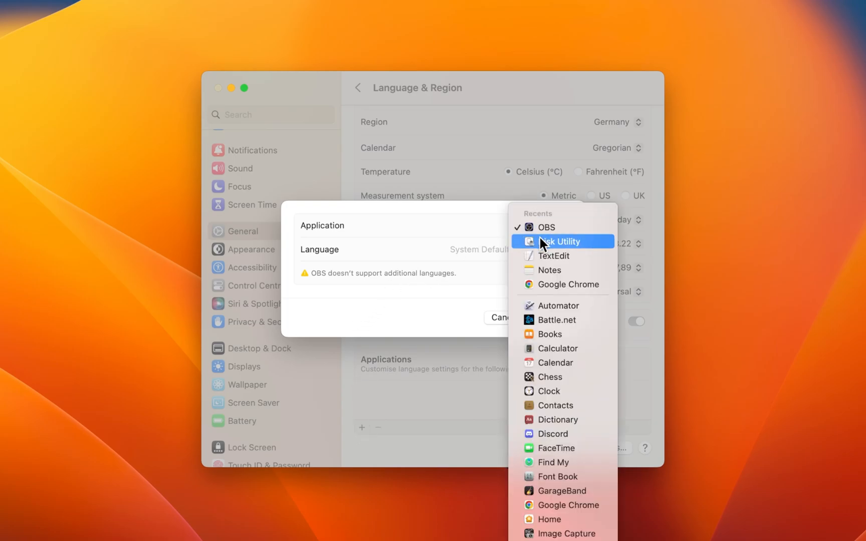
click(559, 242)
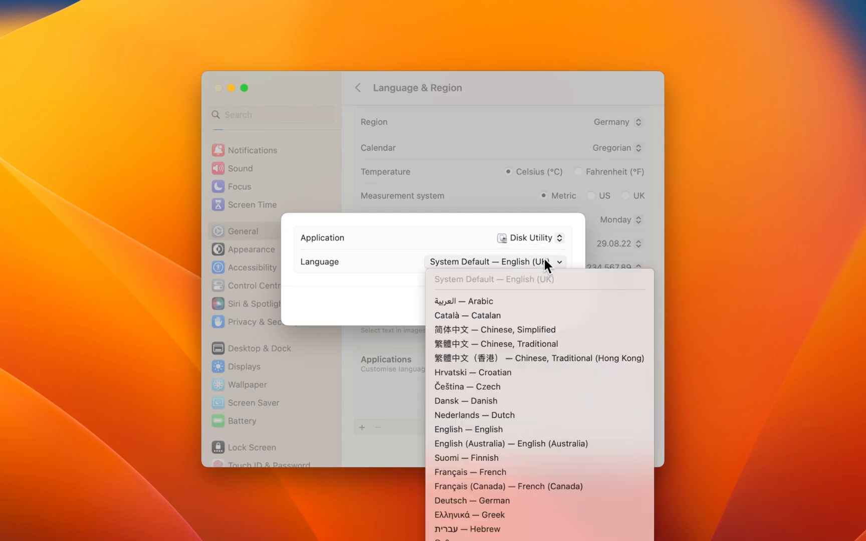
Step: Set Disk Utility's language to Català, confirm, and close System Settings
click(466, 315)
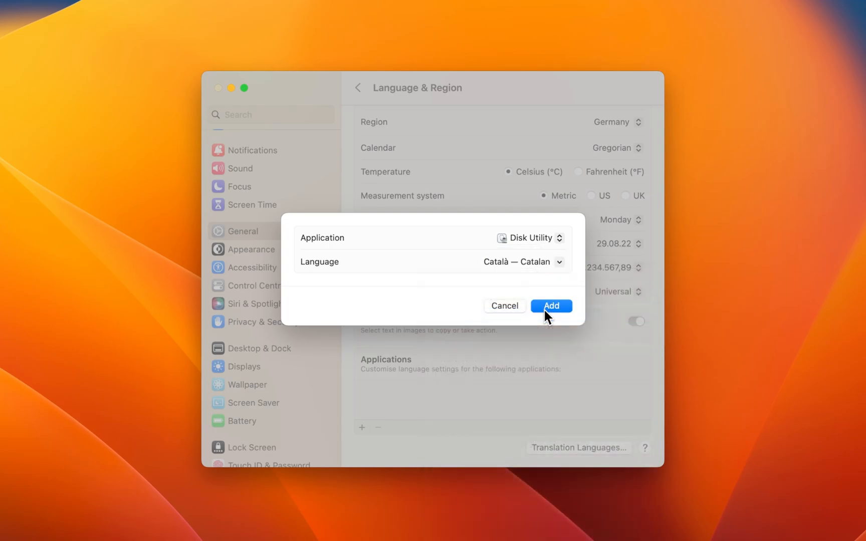
mouse_move(524, 321)
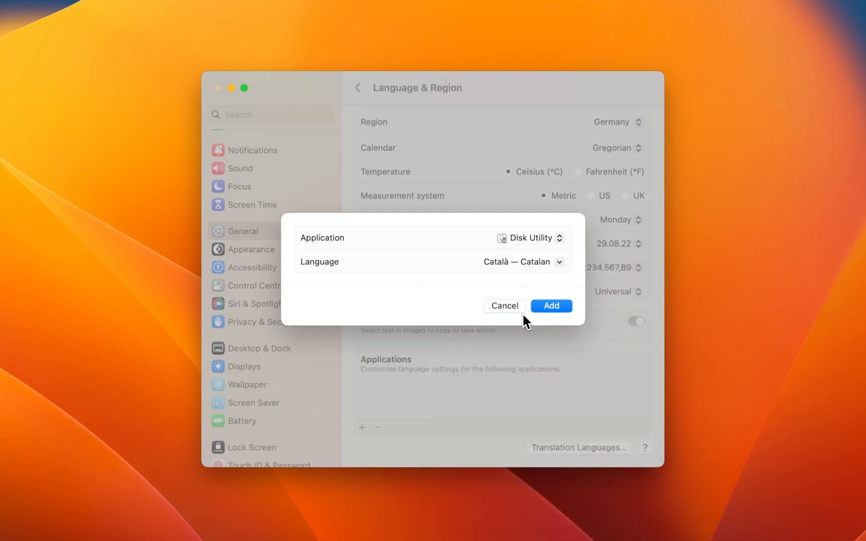
click(503, 305)
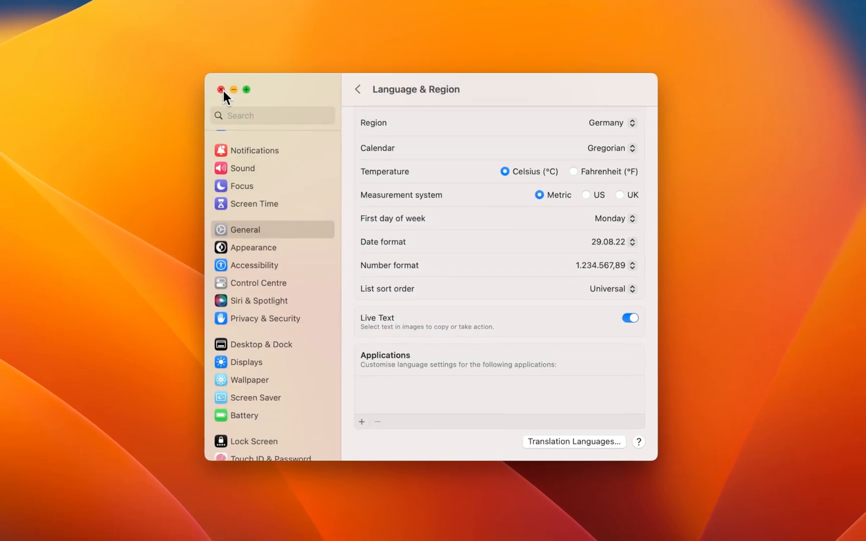
click(221, 90)
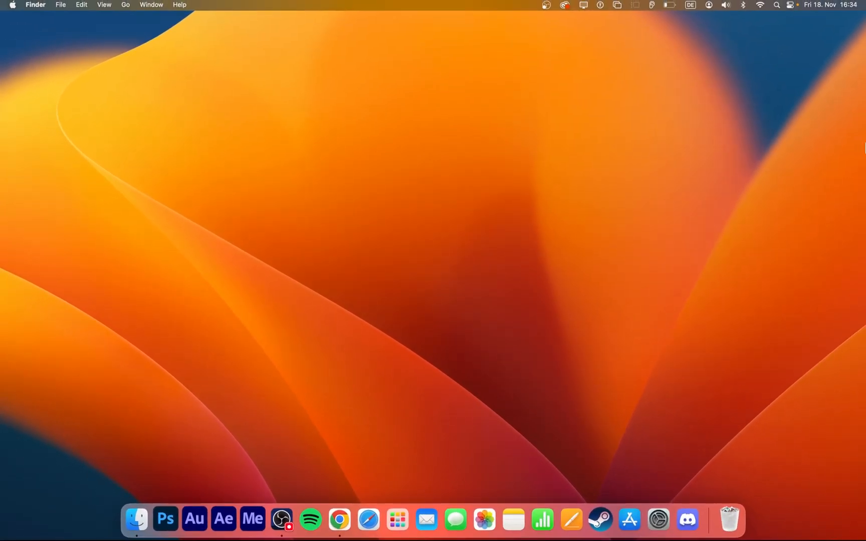